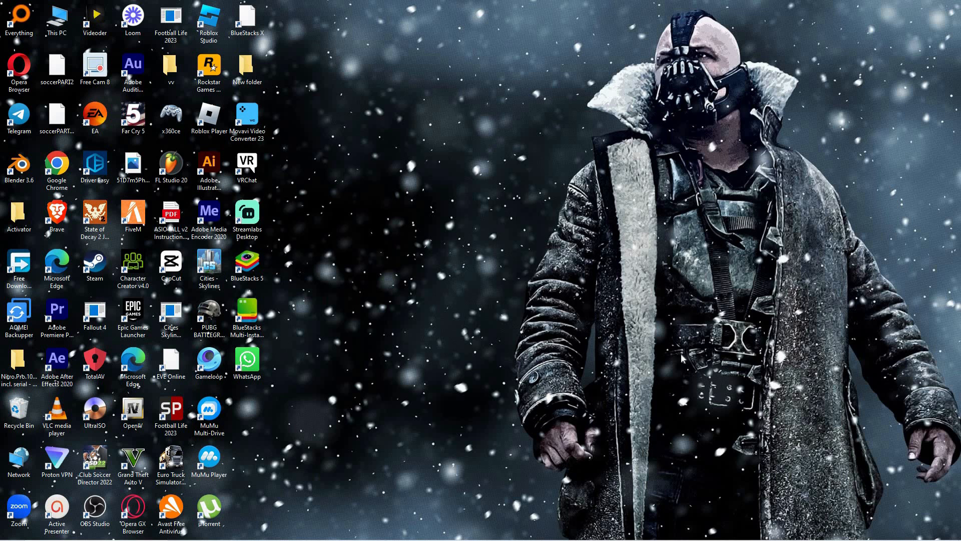
pyautogui.moveTo(872, 137)
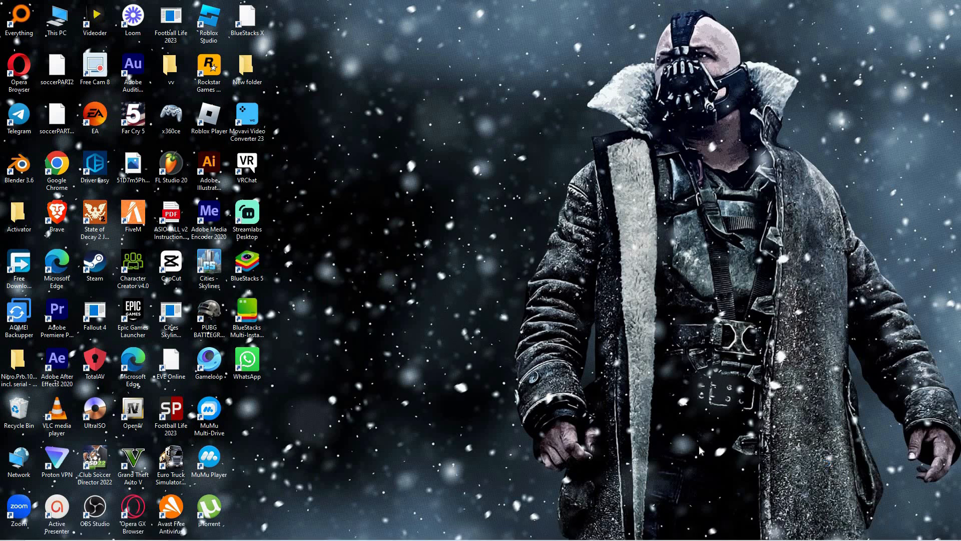
pyautogui.moveTo(683, 490)
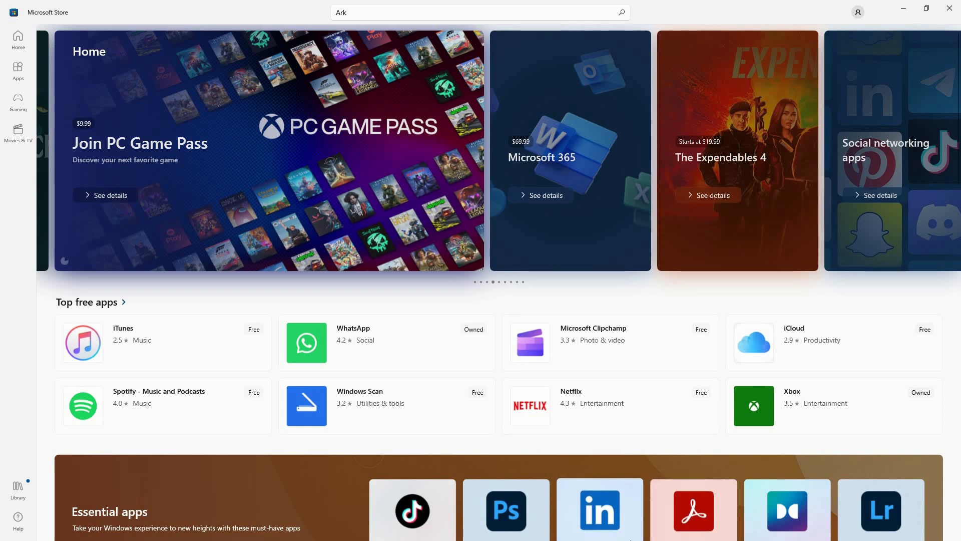
# - Bring up the Microsoft Store from the taskbar to search for Ark
pyautogui.click(9, 530)
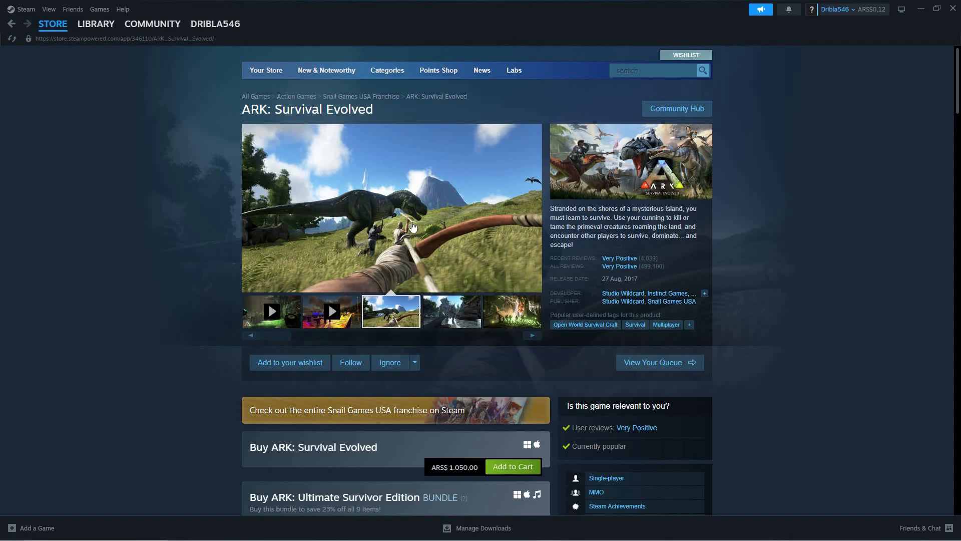
pyautogui.moveTo(915, 102)
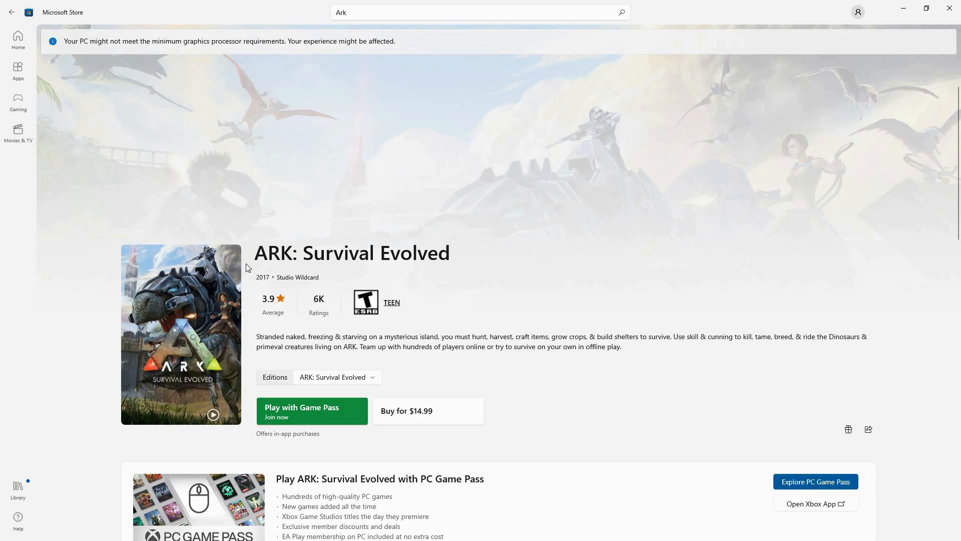
# - Scroll the ARK: Survival Evolved page to its PC Game Pass benefits and screenshots
pyautogui.scroll(-3)
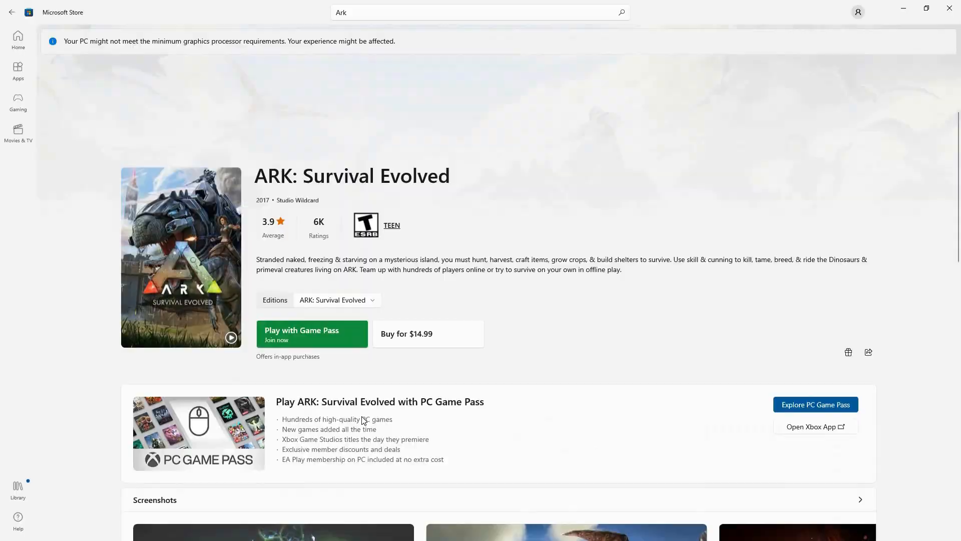